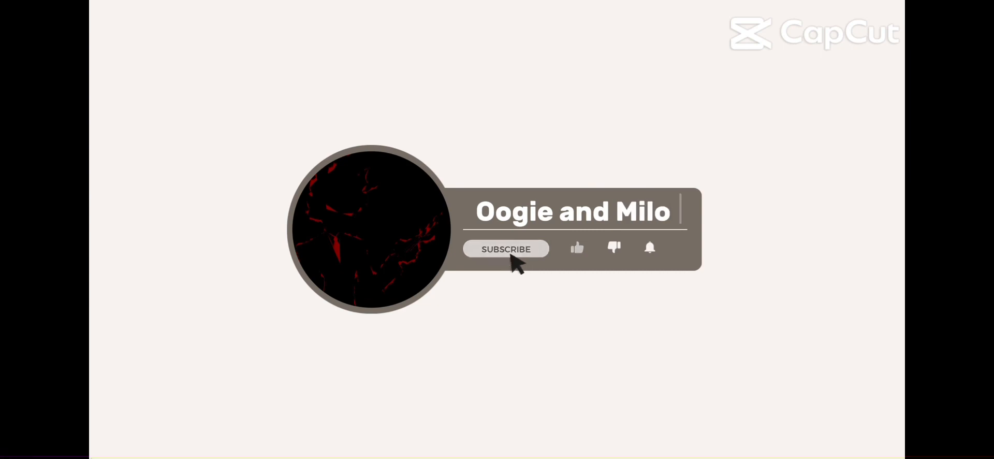
Play 'skibidi toilet 73 (part 2)', pause briefly near the one-minute mark, then resume playback
click(505, 249)
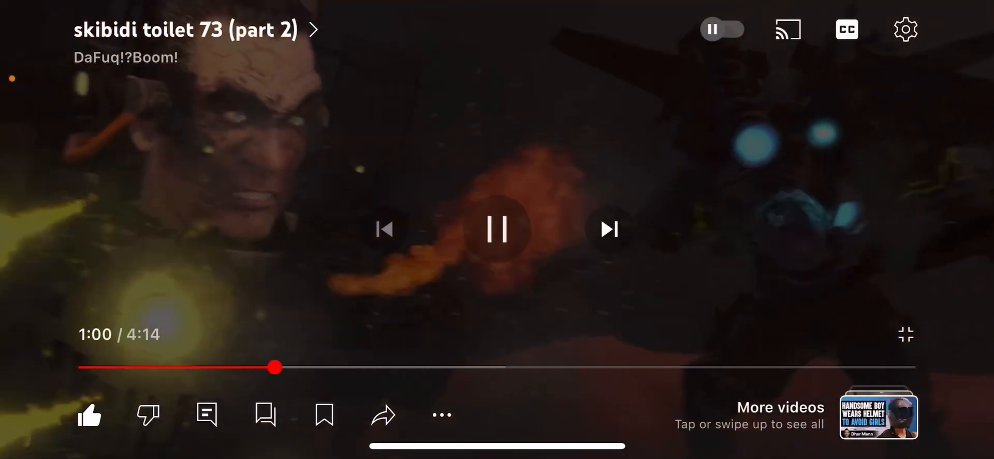
click(496, 227)
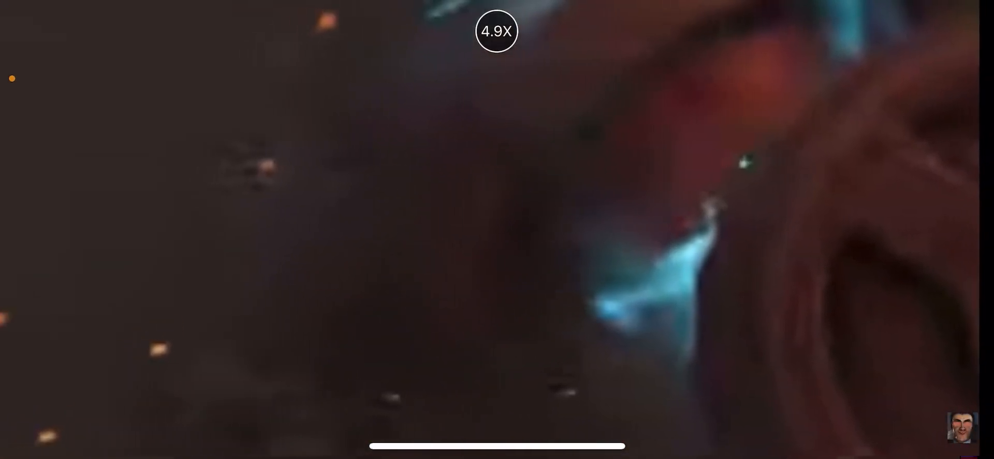
click(497, 230)
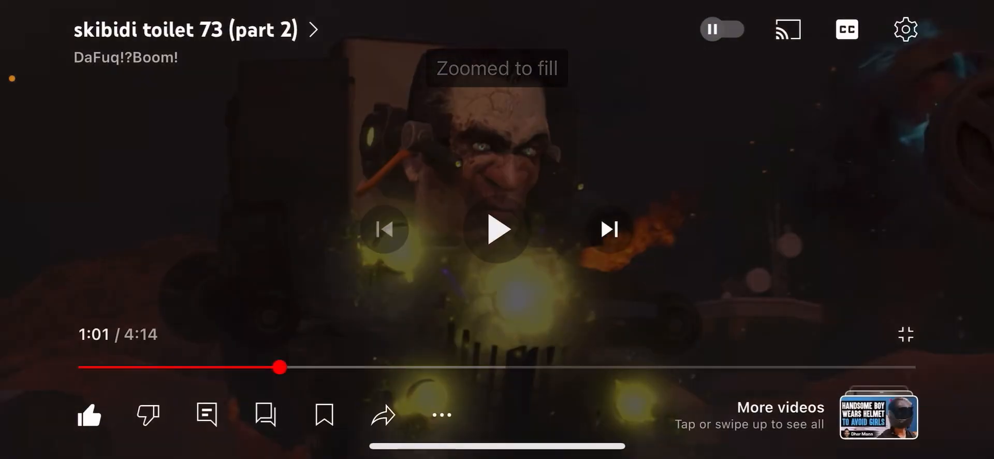
click(497, 229)
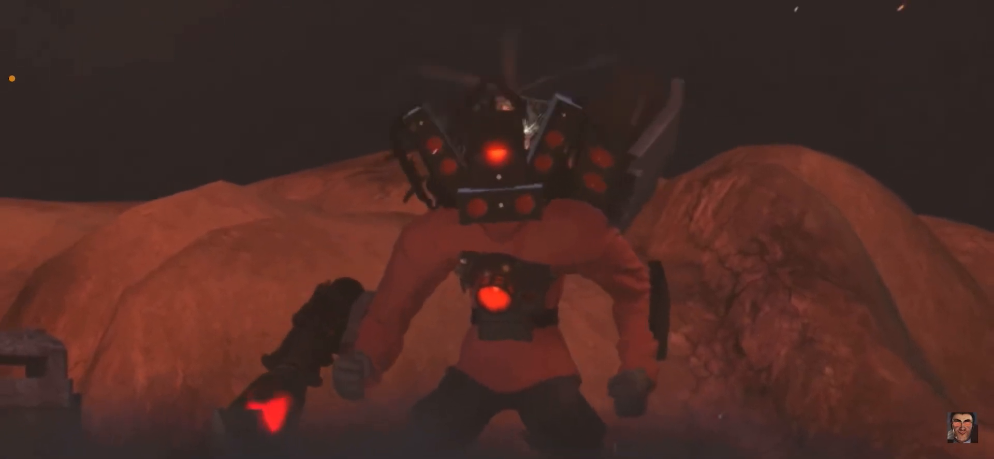
Keep the episode playing with the picture restored to original framing, bars at the sides
click(497, 230)
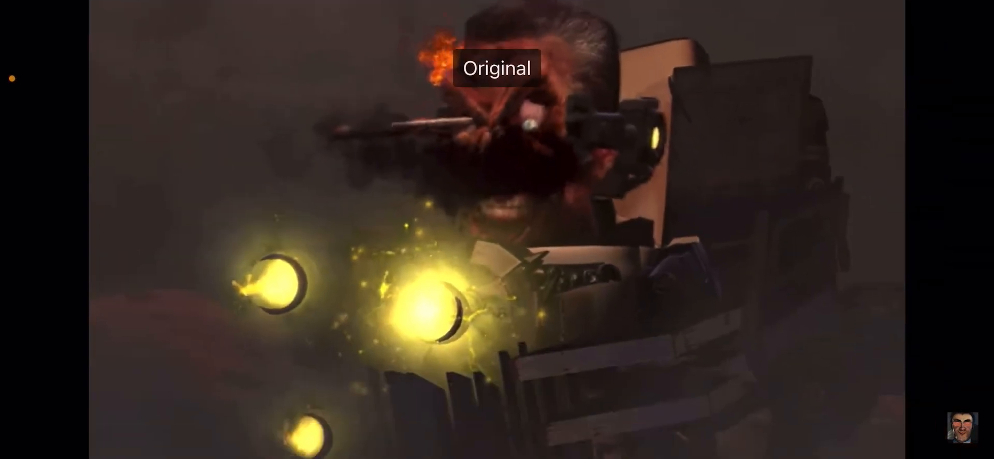
From the 'THAT WAS CRAZY' comment, go to the Elite Cameraman channel page
click(497, 228)
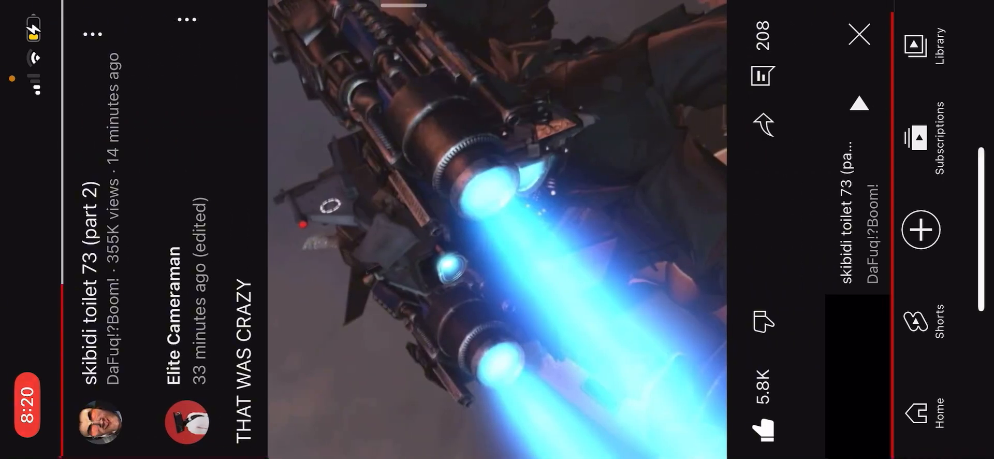
click(179, 251)
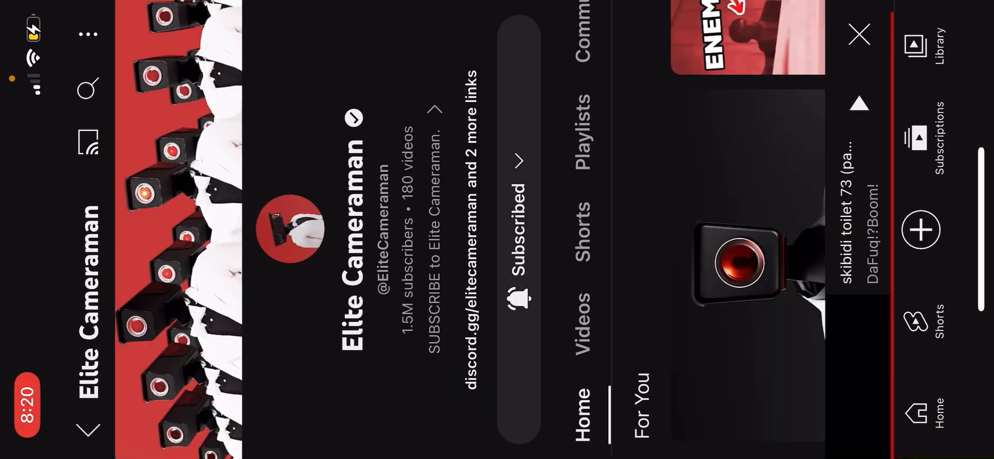